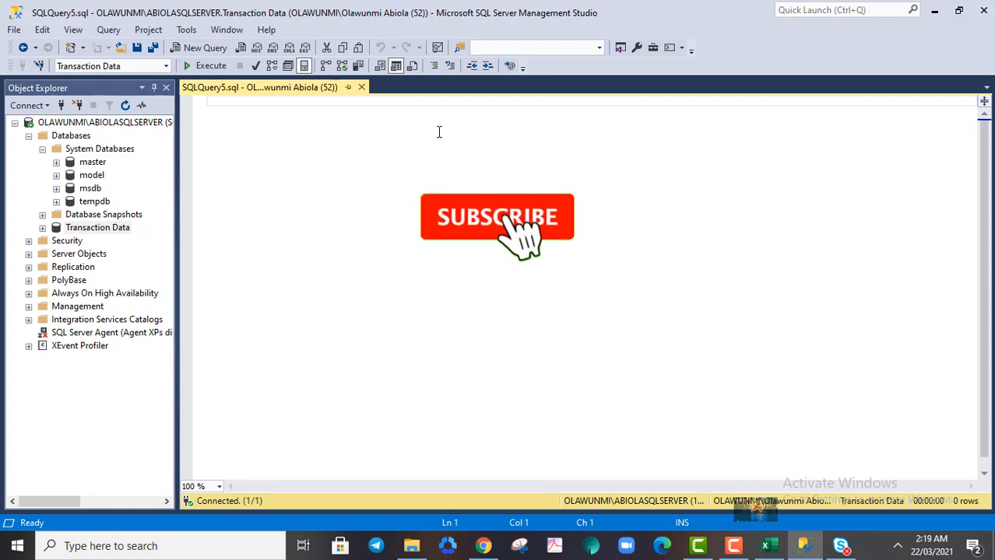
Expand the Transaction Data database node in Object Explorer
{"action": "left_click", "coordinate": [497, 217]}
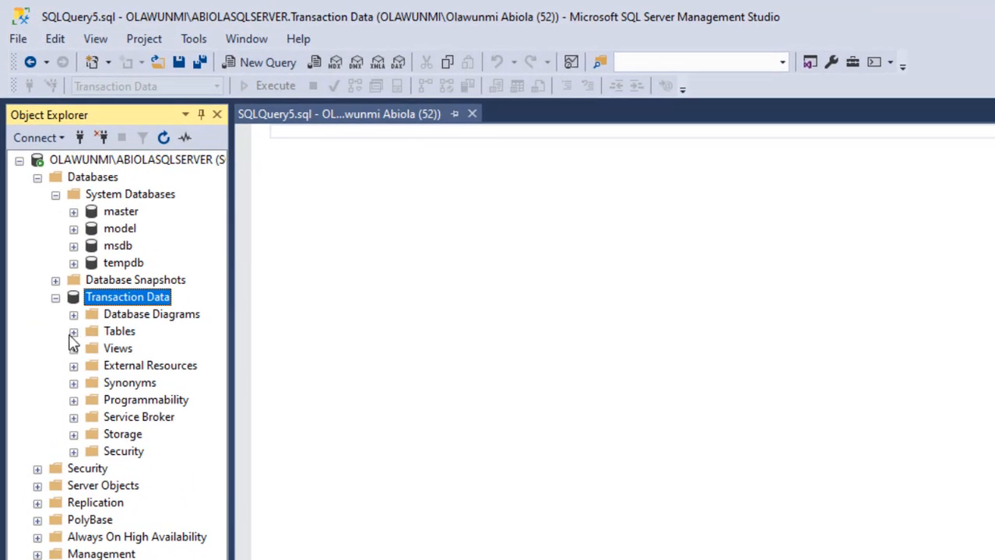
In the Excel transaction sheet, jump from the States column to the last filled row near 10000
{"action": "left_click", "coordinate": [71, 330]}
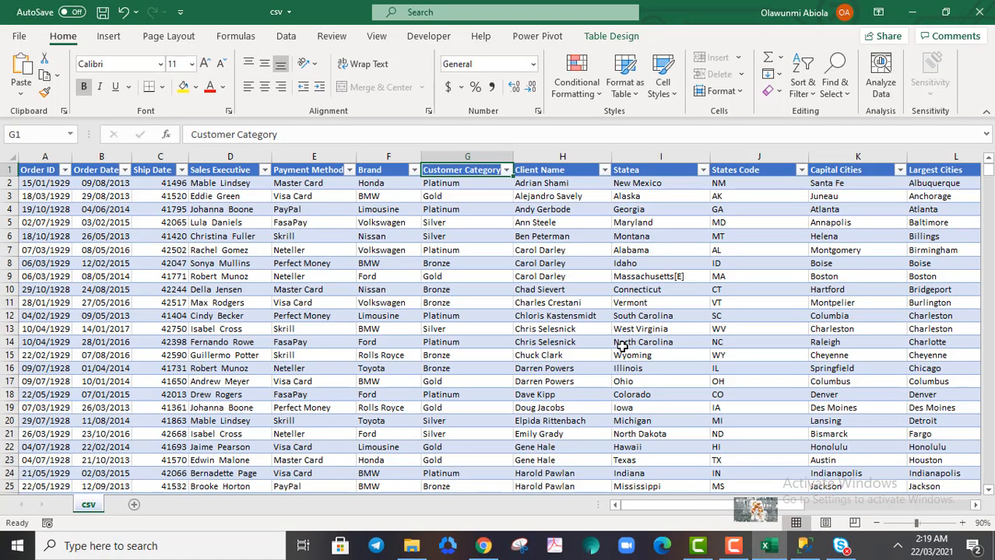
{"action": "left_click", "coordinate": [660, 343]}
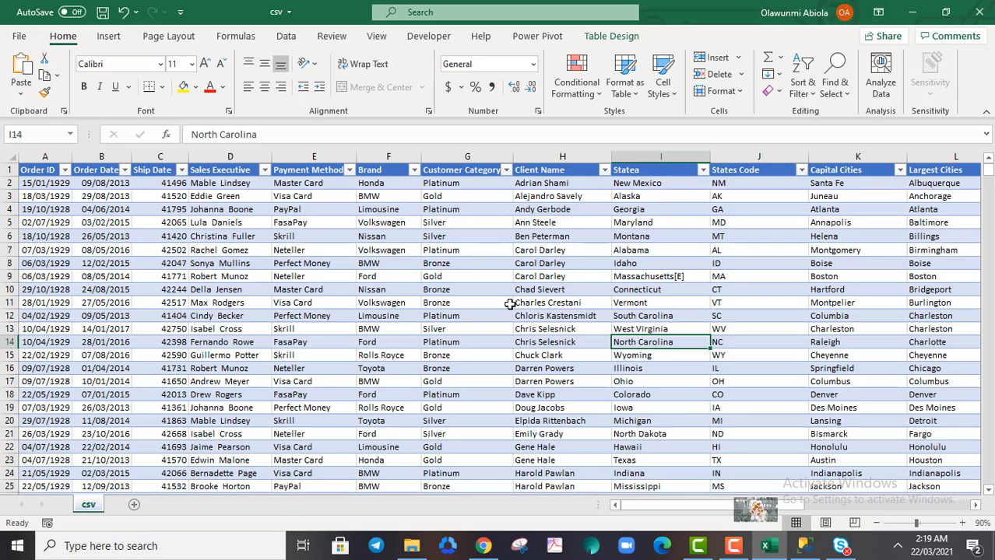
{"action": "key", "text": "ctrl+Down"}
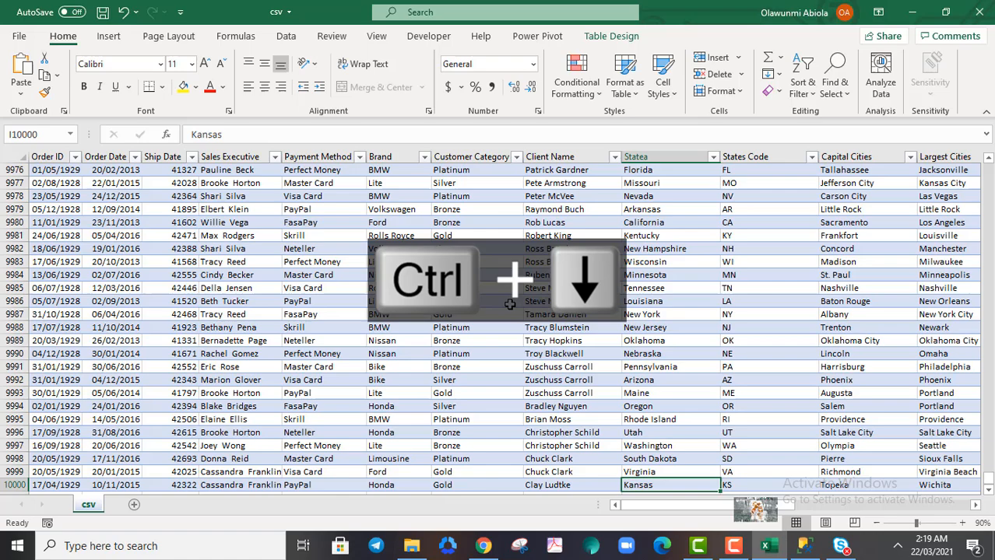
{"action": "mouse_move", "coordinate": [825, 539]}
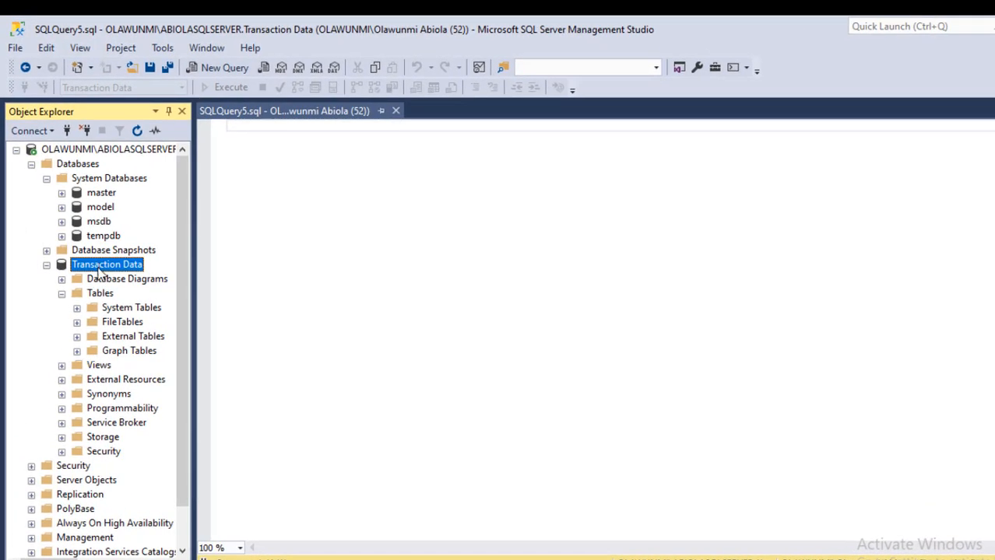
Launch Import Data for Transaction Data and choose Microsoft Excel as the data source
{"action": "right_click", "coordinate": [106, 265]}
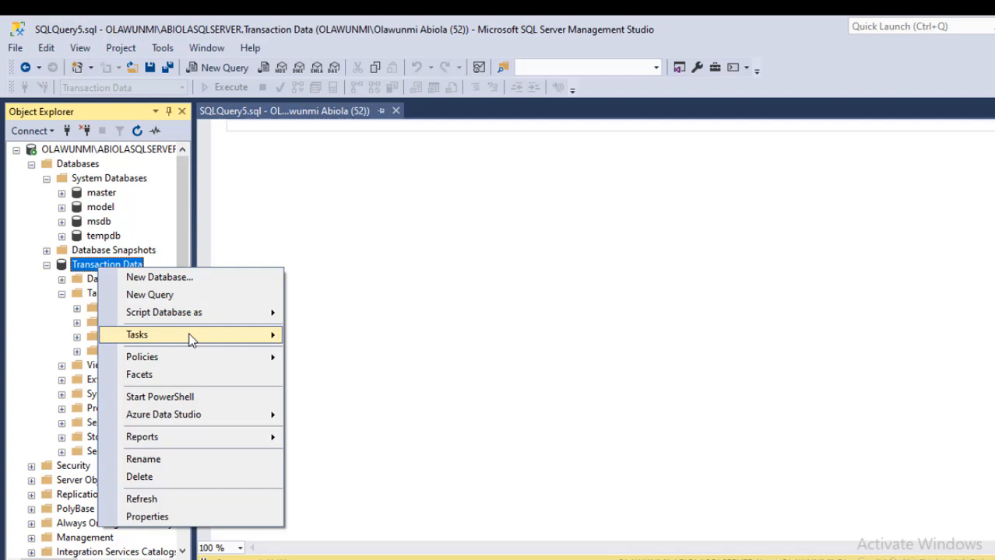
{"action": "mouse_move", "coordinate": [137, 333]}
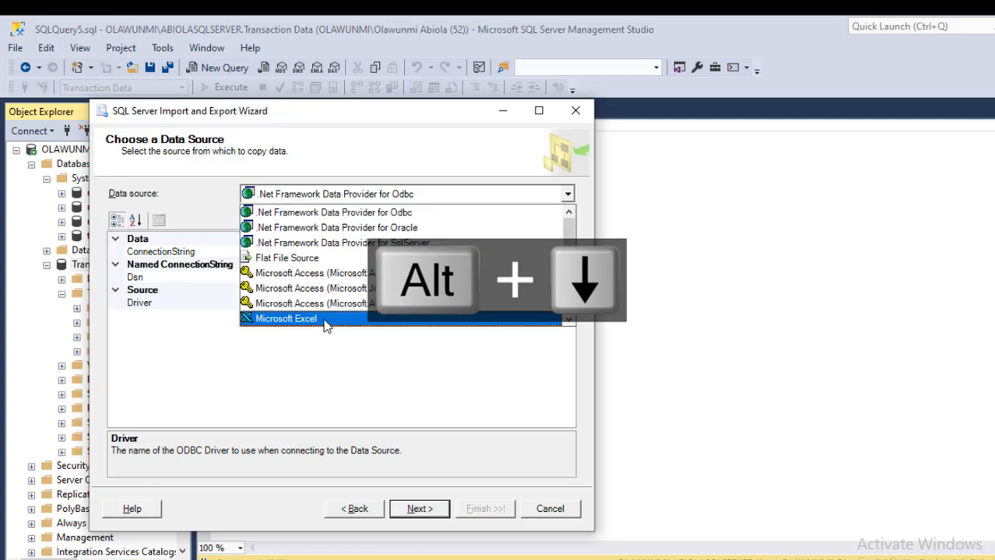
{"action": "left_click", "coordinate": [286, 317]}
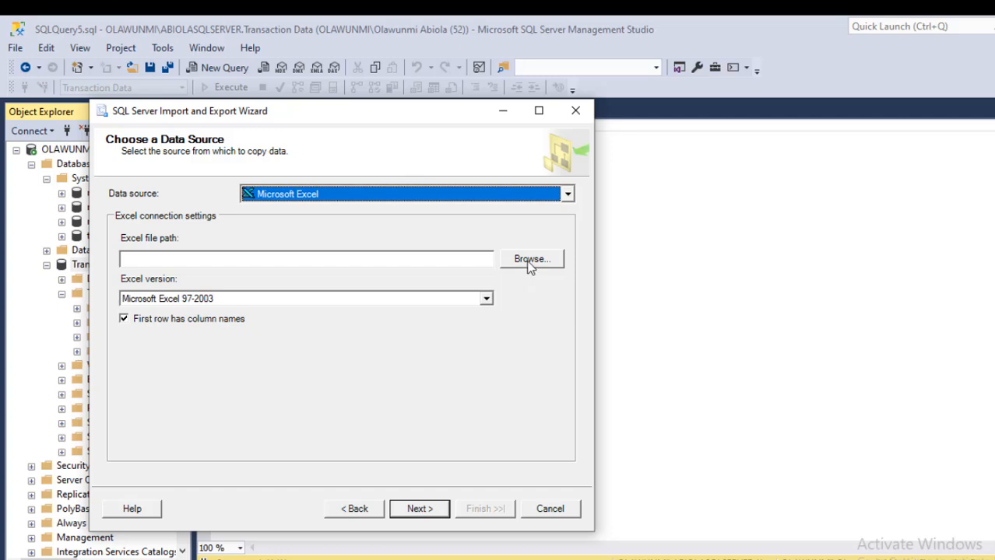
Select New Transaction Data.xlsx from Videos as the source with Excel version Microsoft Excel 2016
{"action": "left_click", "coordinate": [533, 259]}
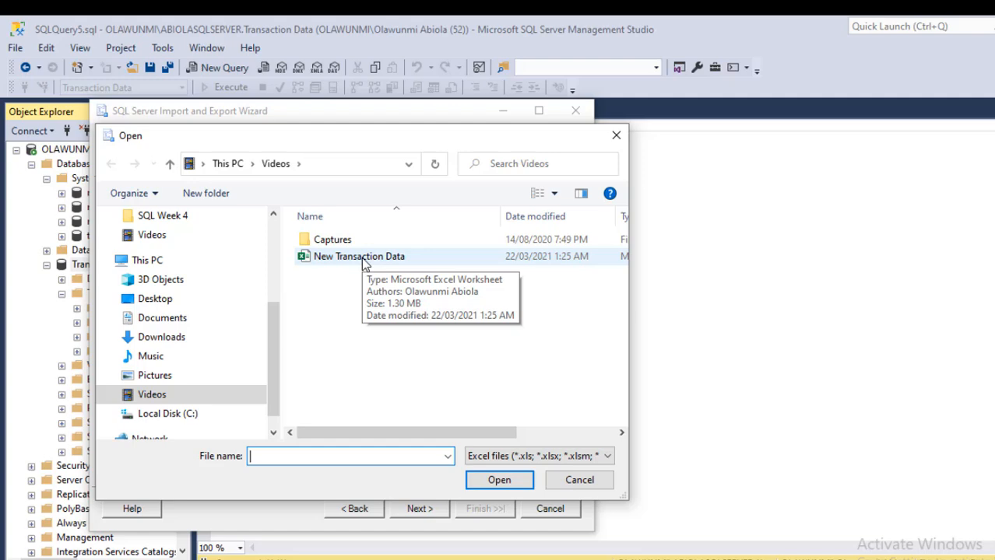
{"action": "left_click", "coordinate": [358, 255]}
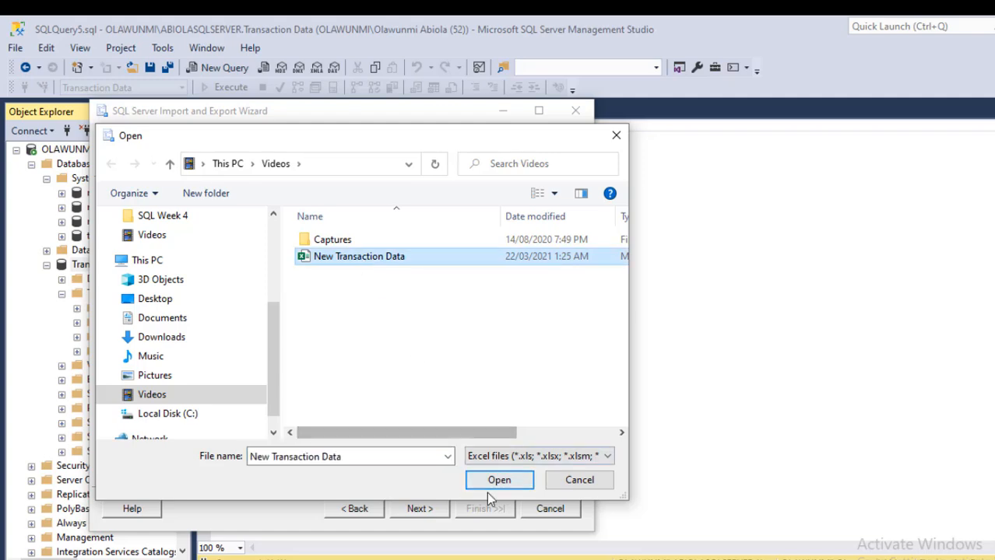
{"action": "left_click", "coordinate": [498, 479]}
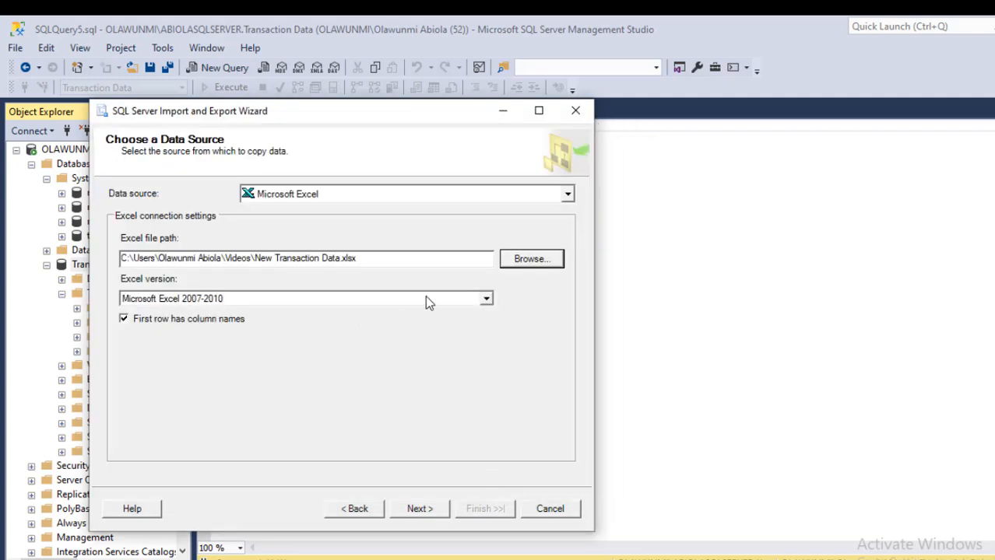
{"action": "left_click", "coordinate": [486, 299]}
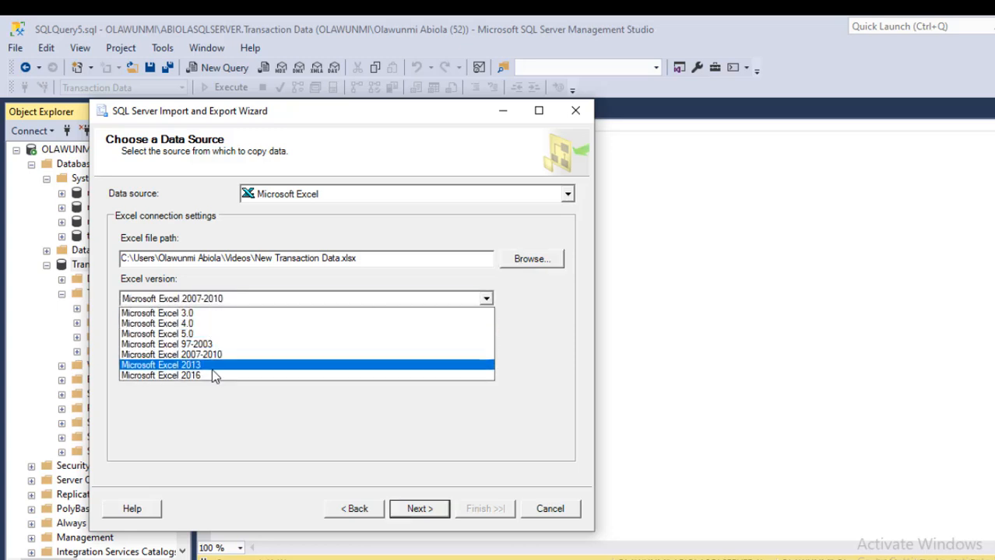
{"action": "mouse_move", "coordinate": [161, 375]}
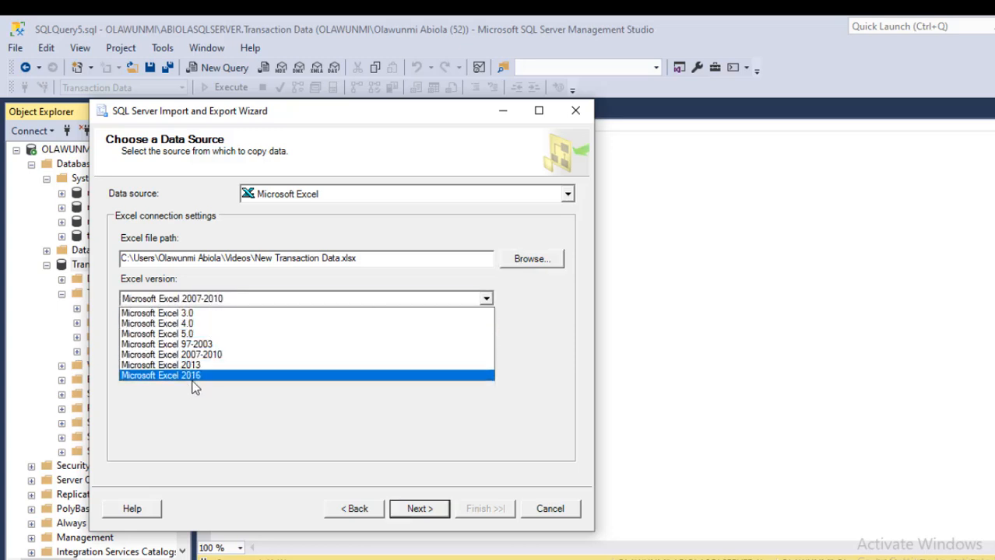
{"action": "mouse_move", "coordinate": [199, 386]}
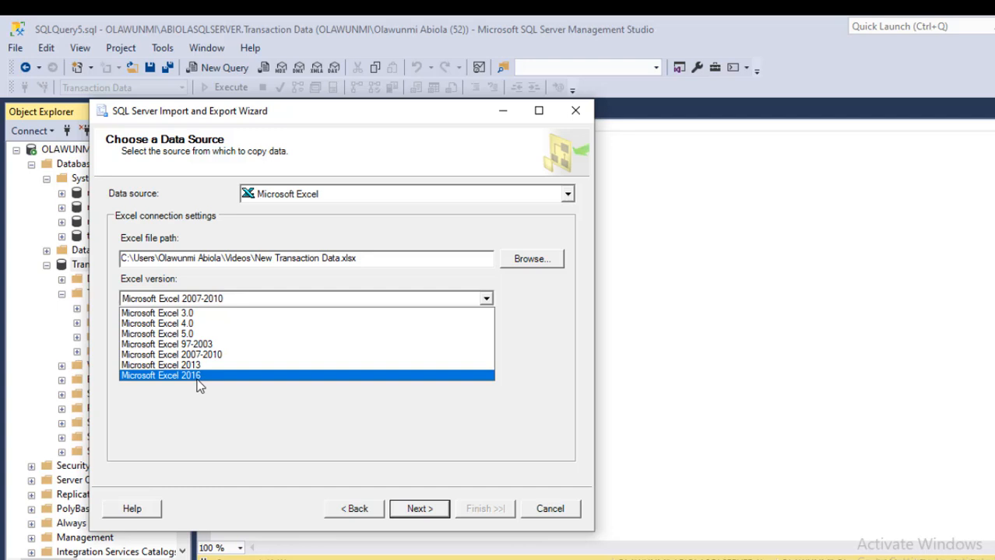
{"action": "left_click", "coordinate": [160, 376]}
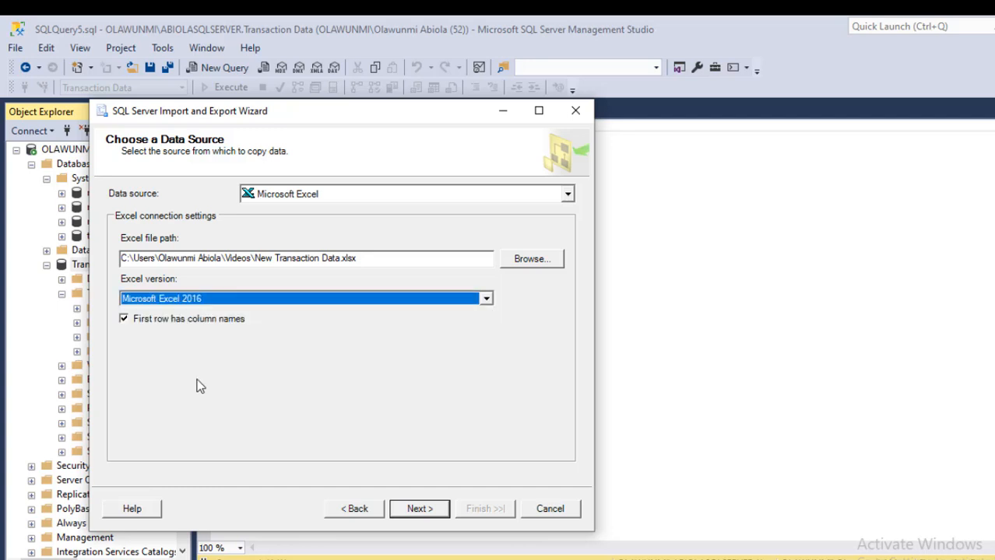
{"action": "mouse_move", "coordinate": [121, 339]}
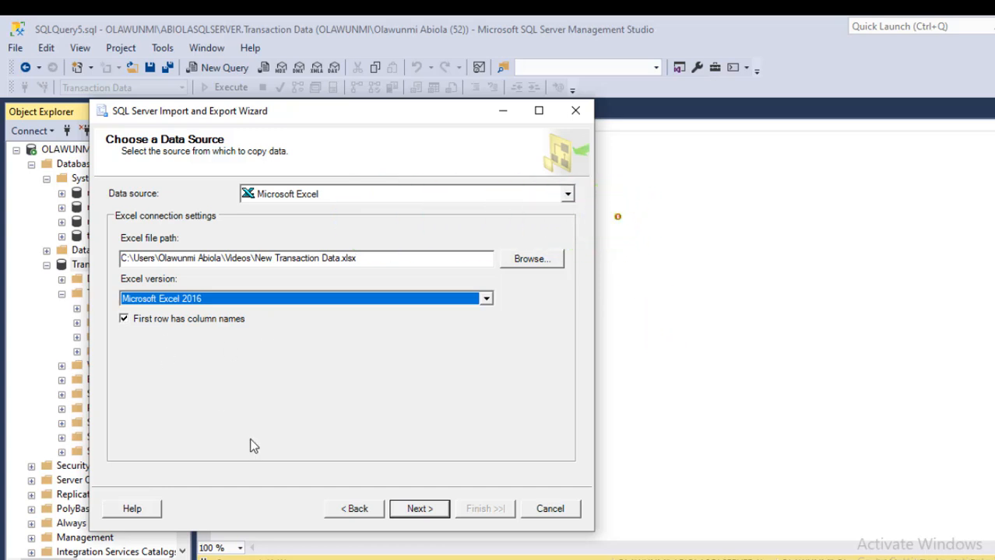
{"action": "mouse_move", "coordinate": [419, 507]}
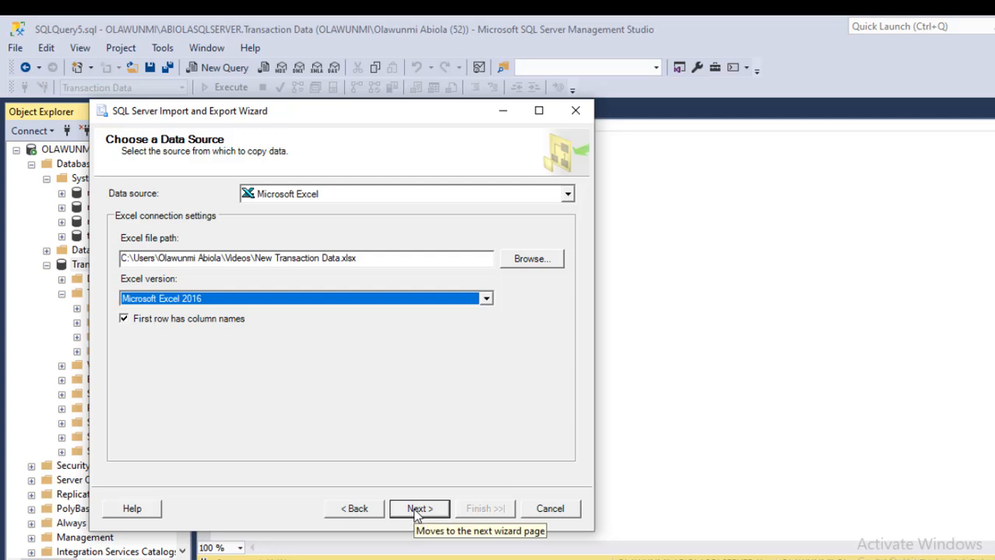
Set SQL Server Native Client 11.0 with Transaction Data as destination and continue to the copy-or-query choice
{"action": "left_click", "coordinate": [419, 507]}
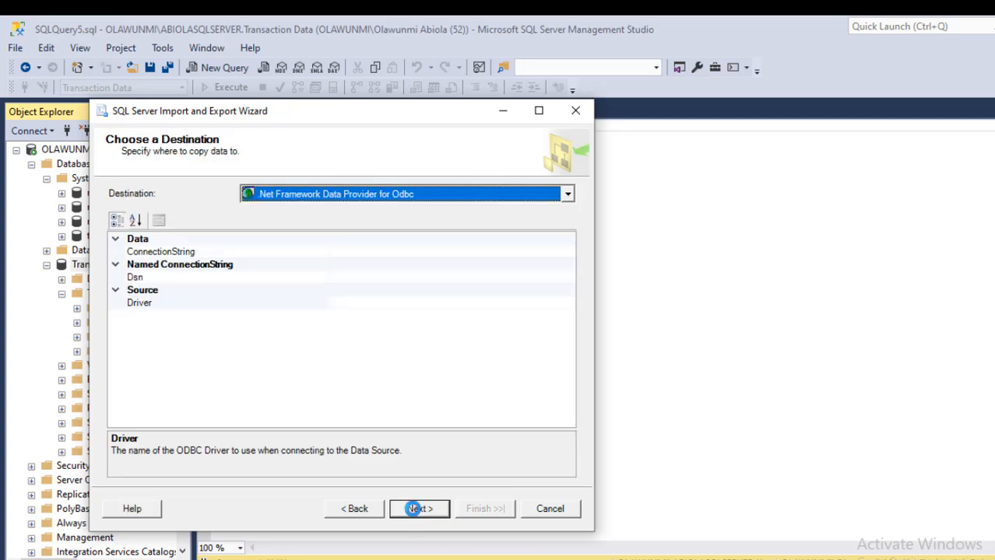
{"action": "mouse_move", "coordinate": [429, 302]}
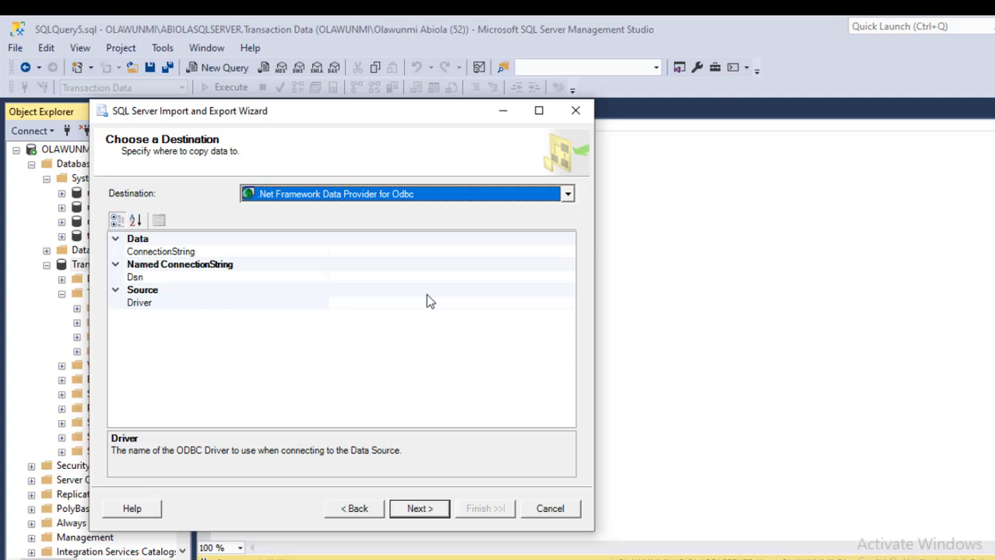
{"action": "left_click", "coordinate": [567, 193]}
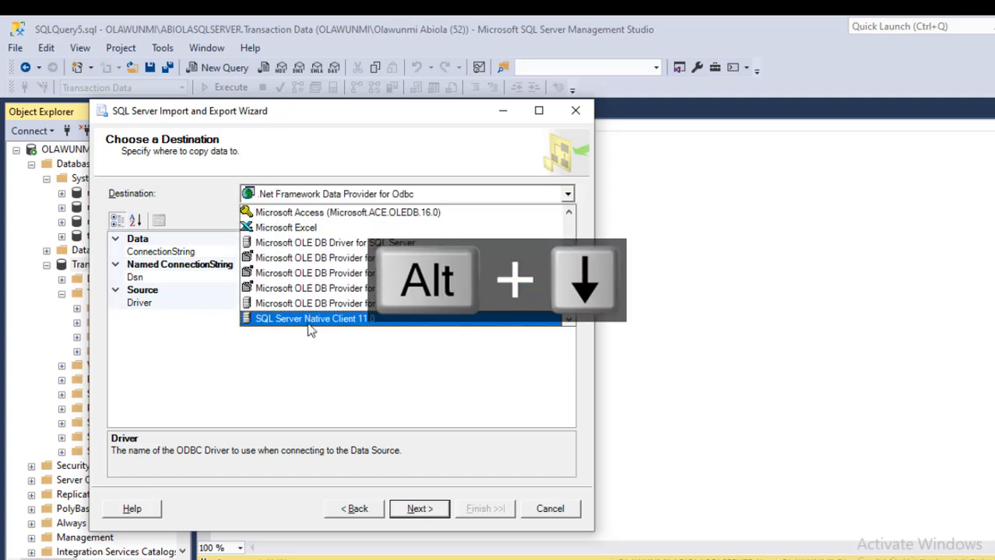
{"action": "left_click", "coordinate": [312, 317]}
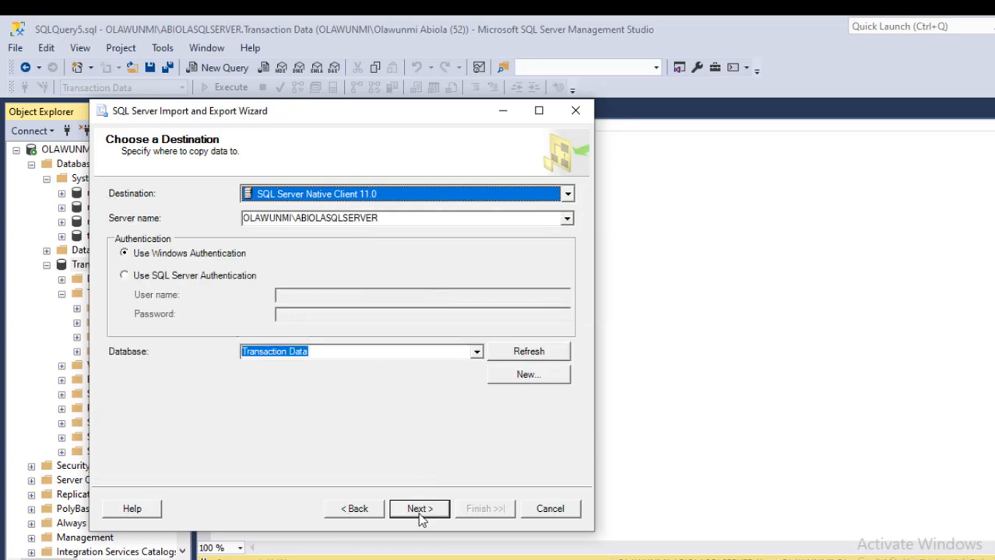
{"action": "left_click", "coordinate": [419, 507]}
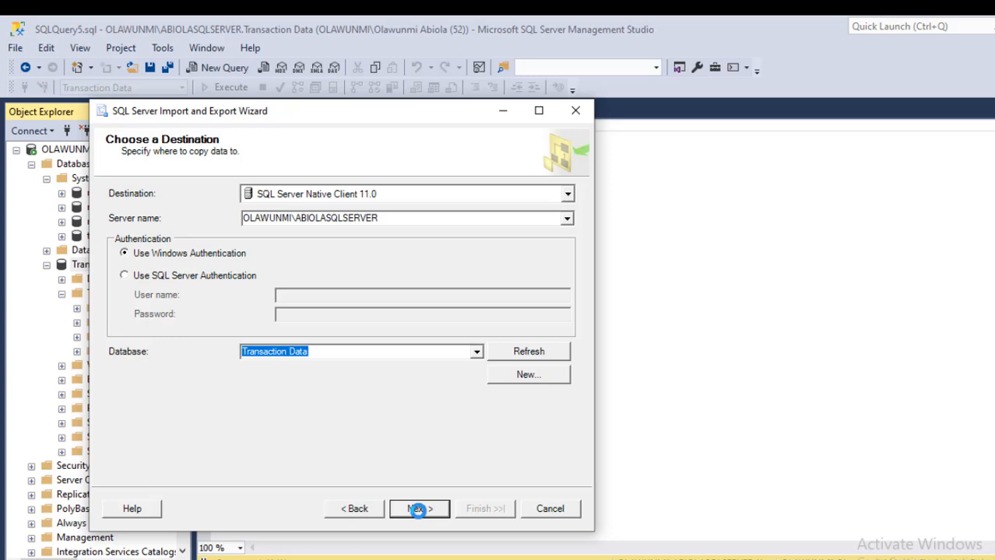
{"action": "left_click", "coordinate": [419, 508]}
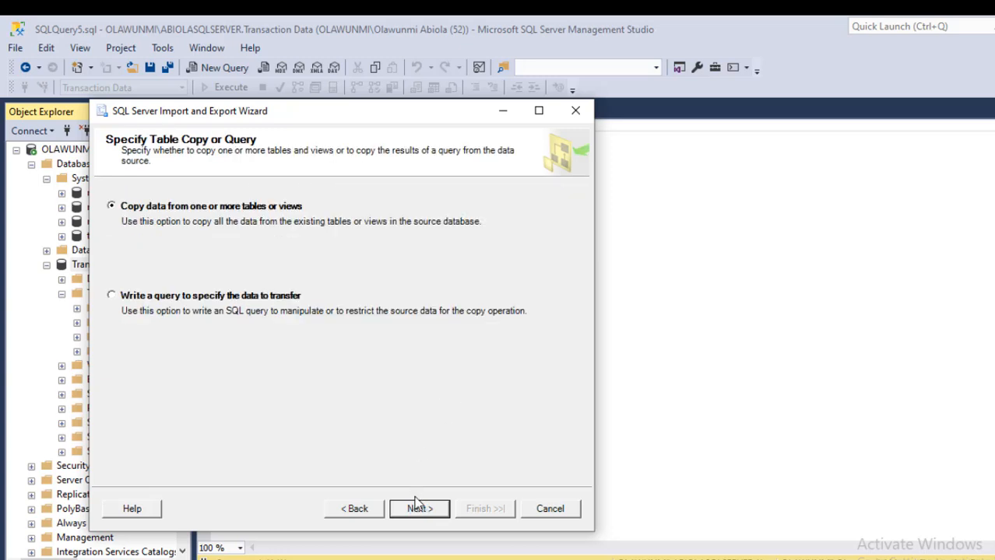
Copy whole tables, include the Data$ sheet and preview its rows
{"action": "left_click", "coordinate": [419, 507]}
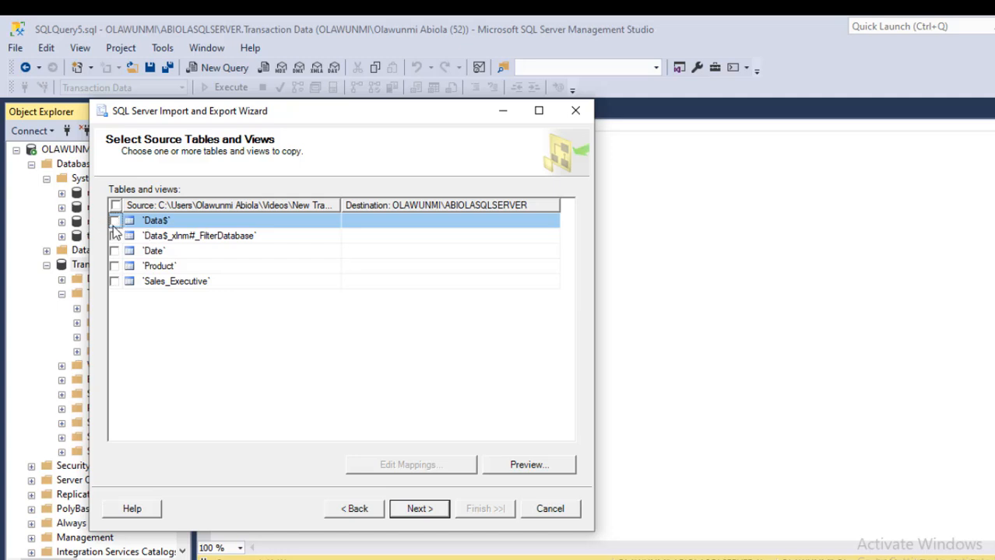
{"action": "left_click", "coordinate": [115, 221]}
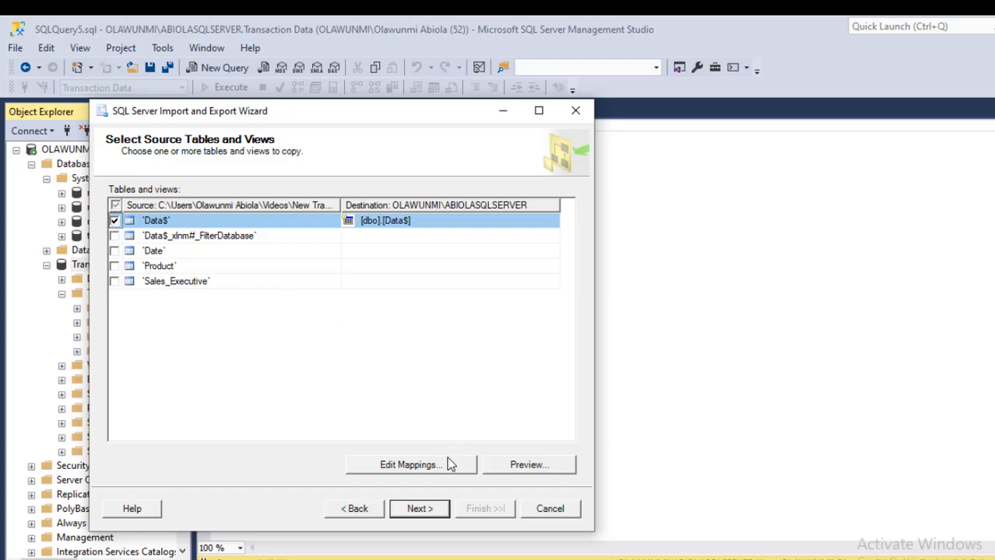
{"action": "left_click", "coordinate": [529, 464]}
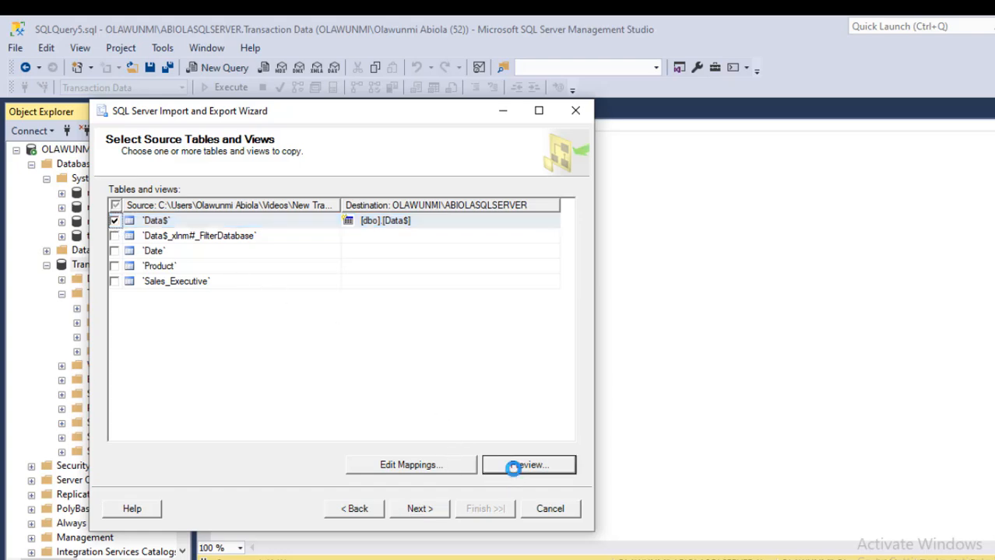
{"action": "left_click", "coordinate": [530, 464]}
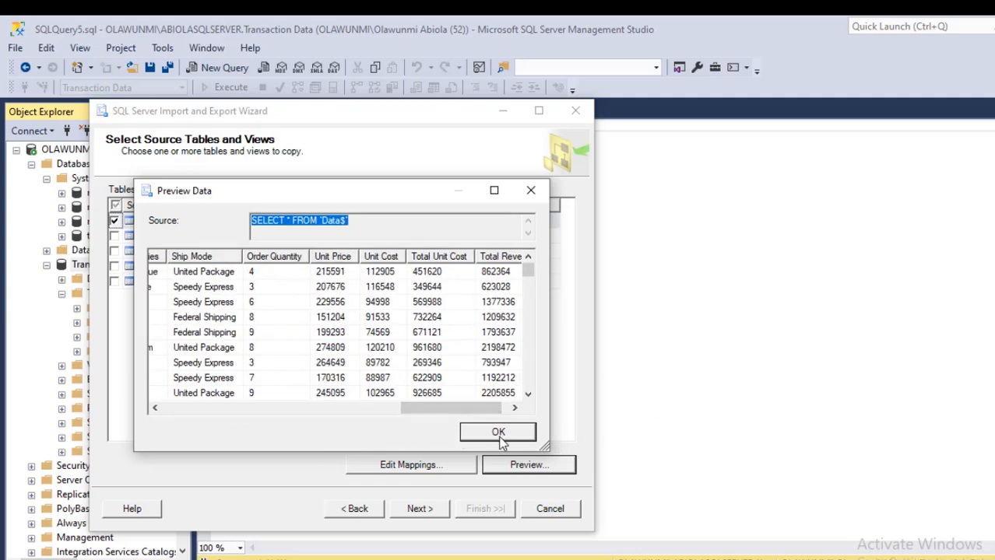
{"action": "left_click", "coordinate": [499, 433]}
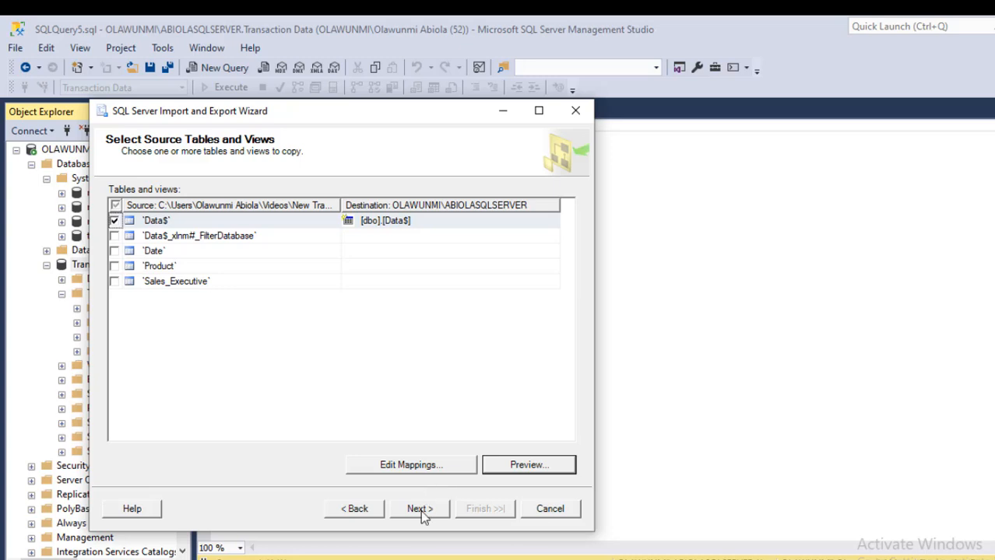
Run the import of Data$ to a successful 9999-row transfer and close the wizard
{"action": "left_click", "coordinate": [418, 508]}
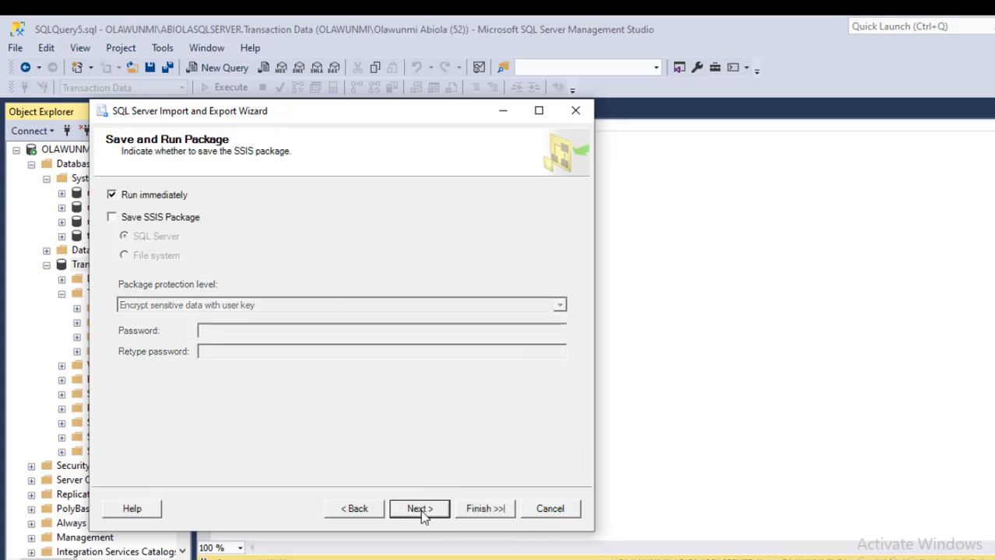
{"action": "left_click", "coordinate": [419, 508]}
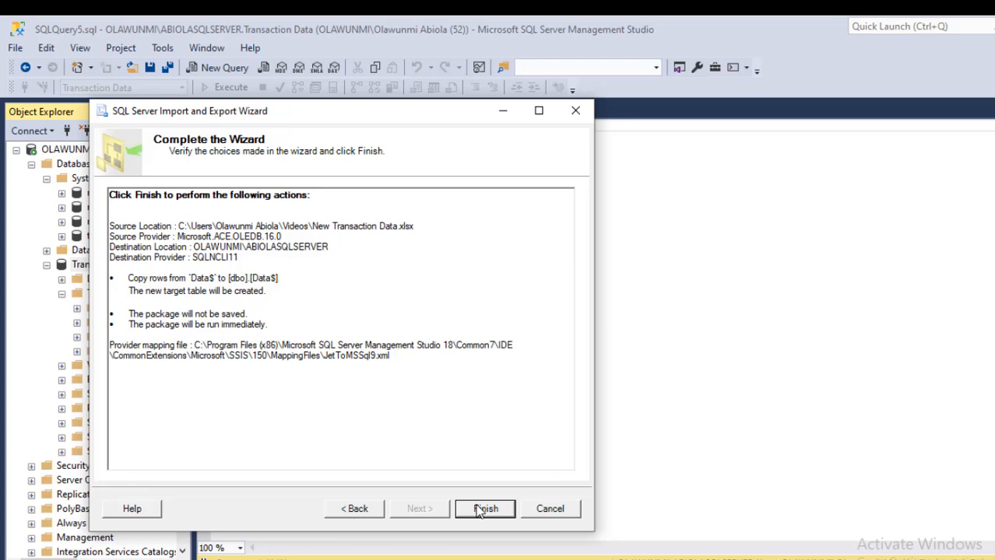
{"action": "left_click", "coordinate": [485, 508]}
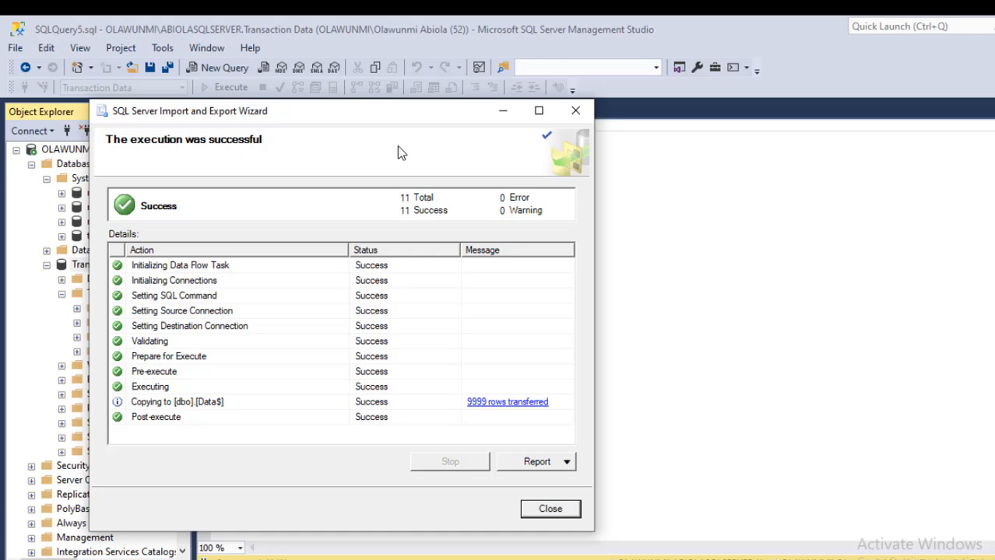
{"action": "mouse_move", "coordinate": [489, 95]}
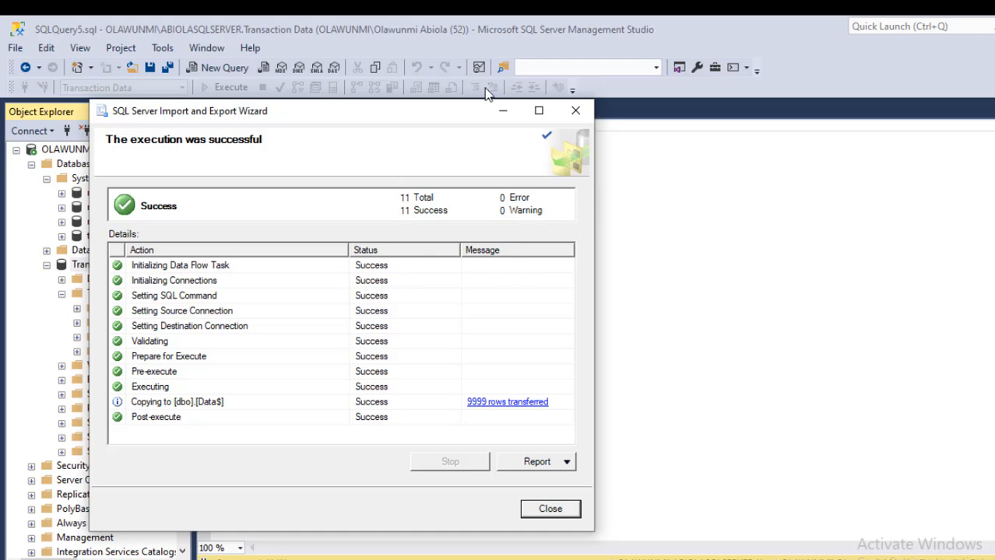
{"action": "mouse_move", "coordinate": [550, 508]}
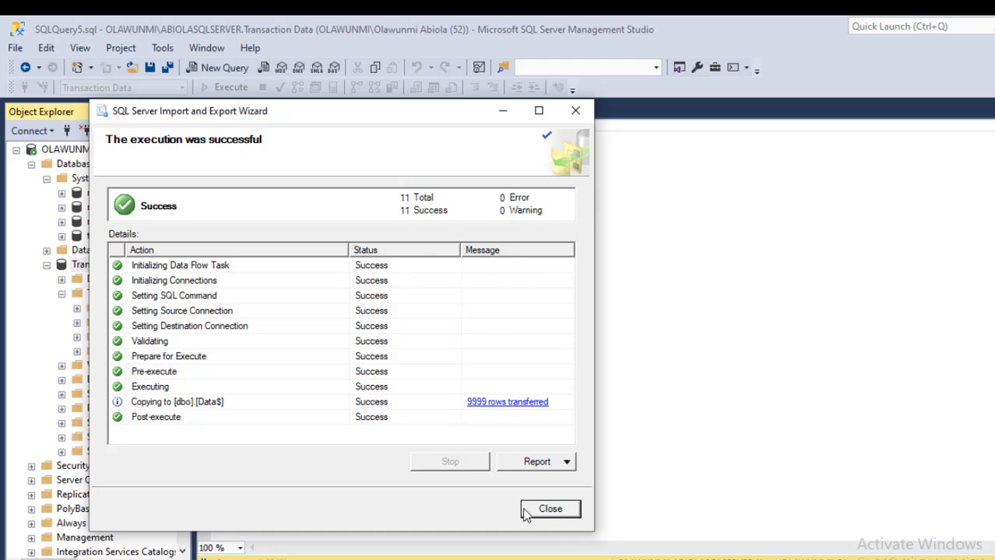
{"action": "left_click", "coordinate": [549, 507]}
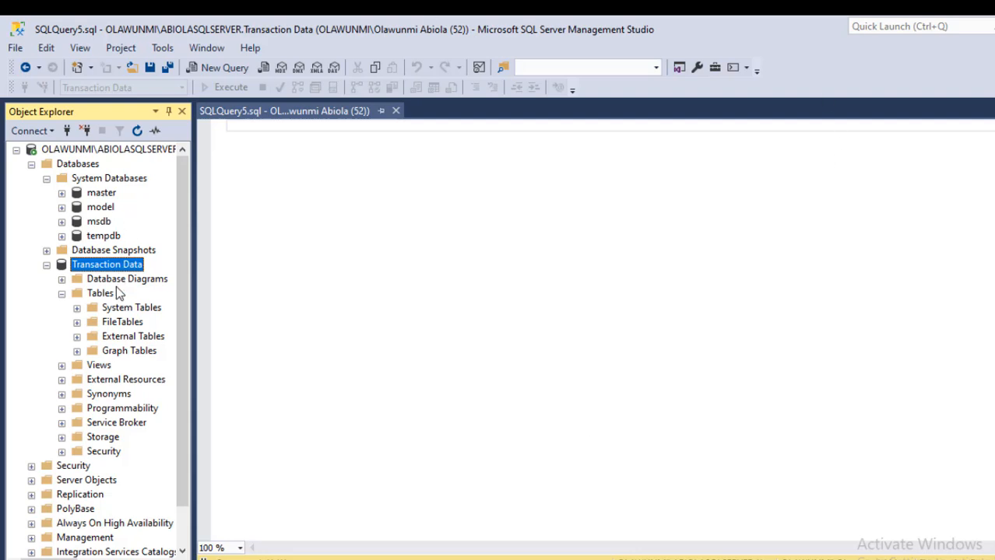
{"action": "mouse_move", "coordinate": [106, 352]}
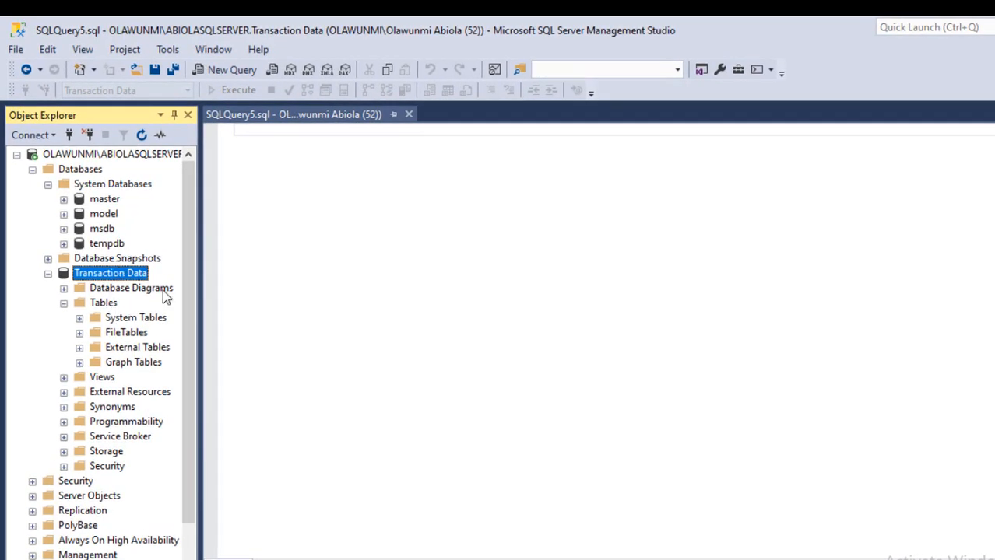
{"action": "mouse_move", "coordinate": [154, 310]}
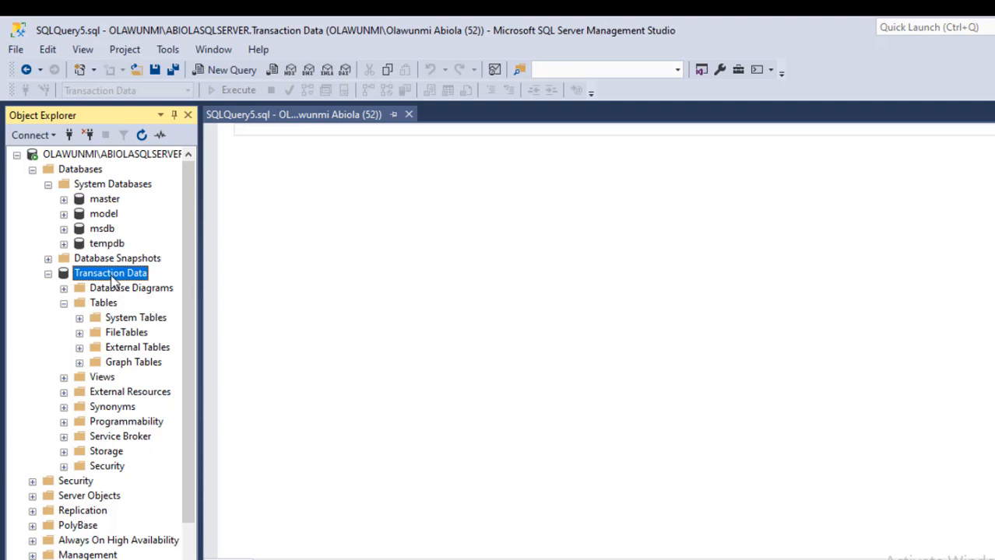
Refresh the Transaction Data tables list and rename dbo.Data$ to Data
{"action": "right_click", "coordinate": [109, 272]}
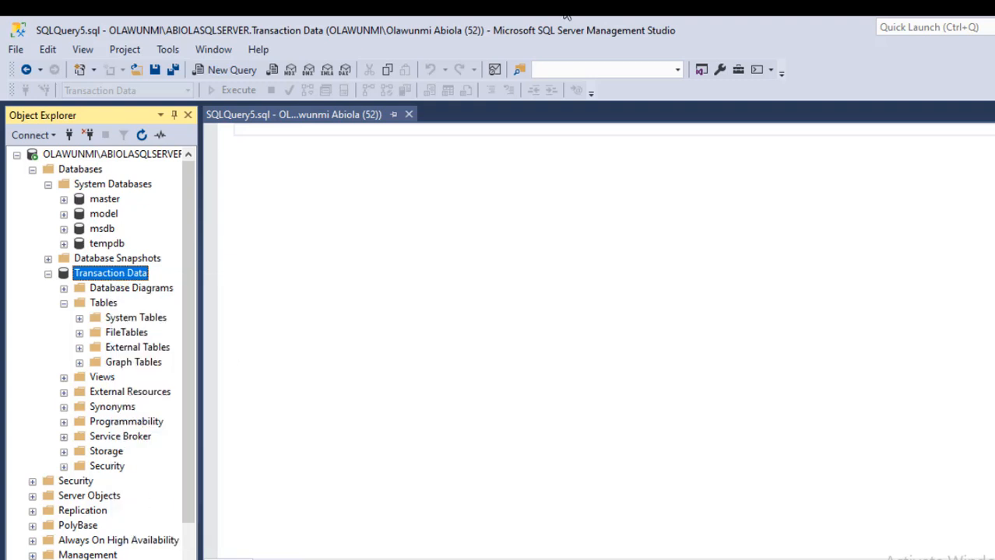
{"action": "left_click", "coordinate": [64, 302]}
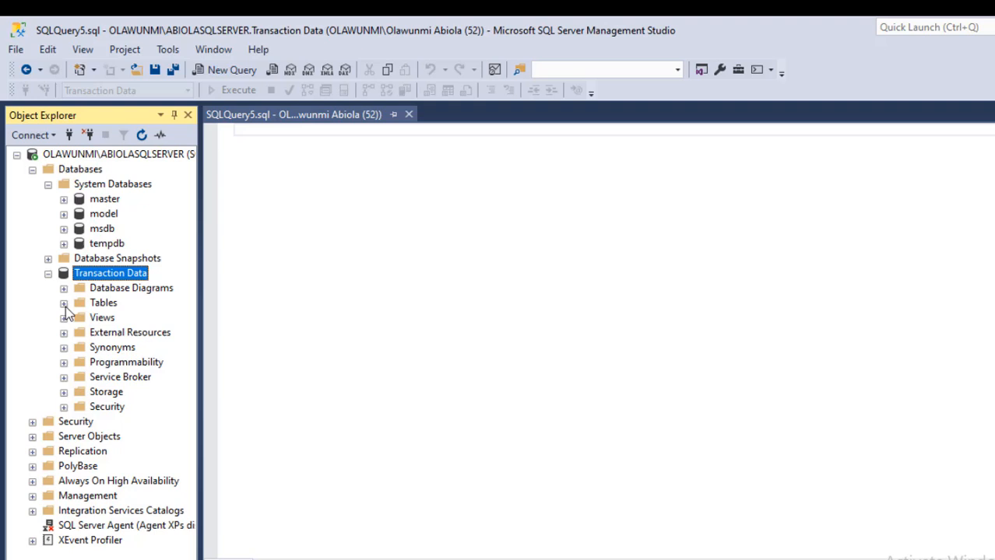
{"action": "mouse_move", "coordinate": [65, 318]}
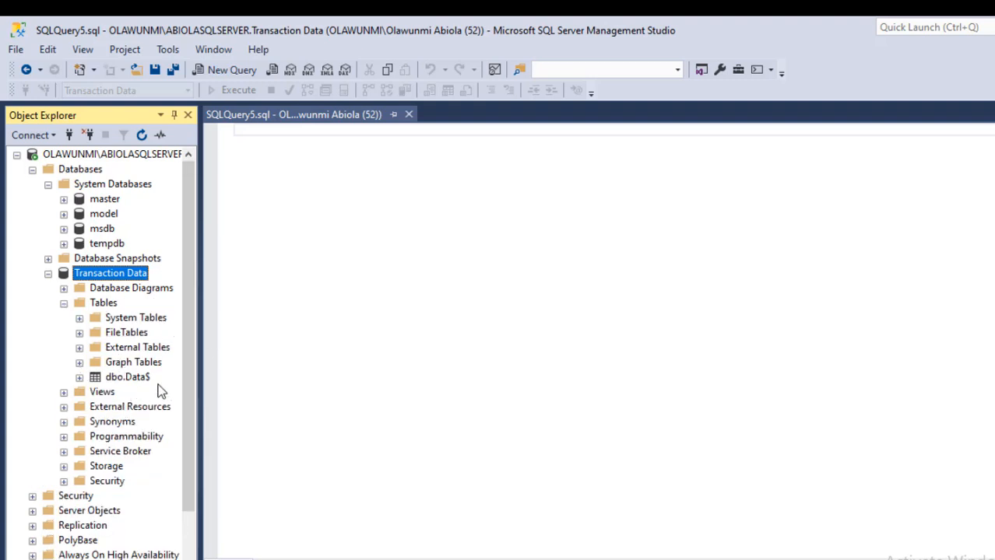
{"action": "left_click", "coordinate": [127, 377]}
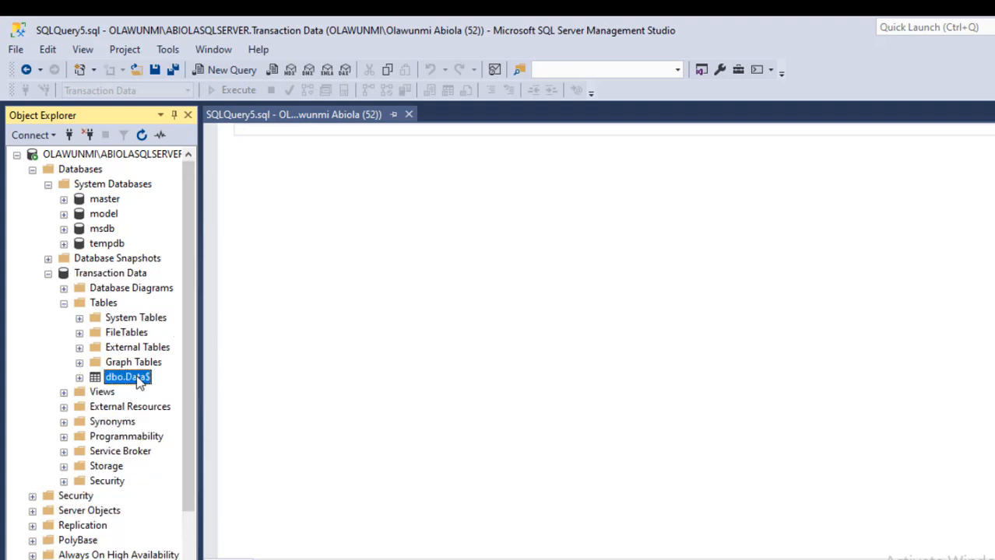
{"action": "right_click", "coordinate": [128, 377]}
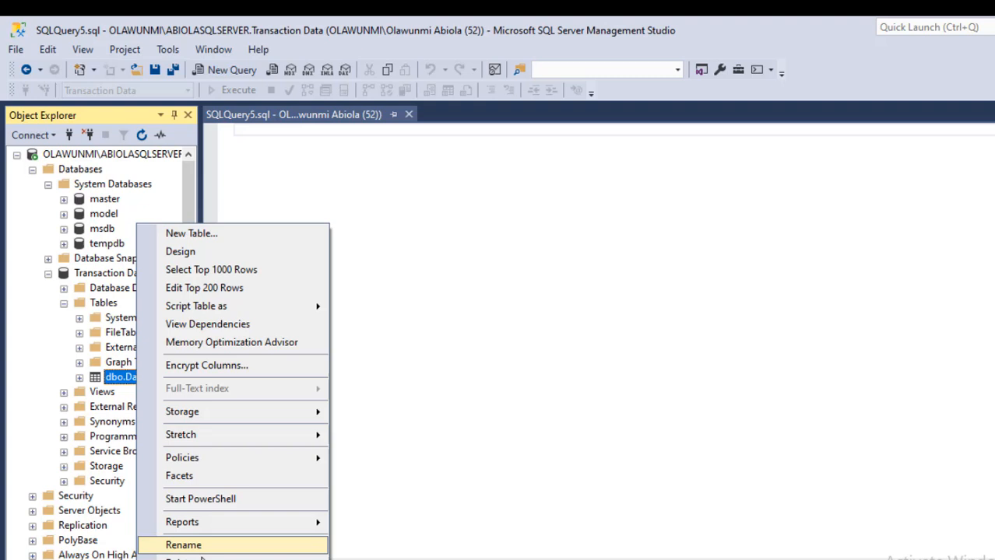
{"action": "left_click", "coordinate": [183, 545]}
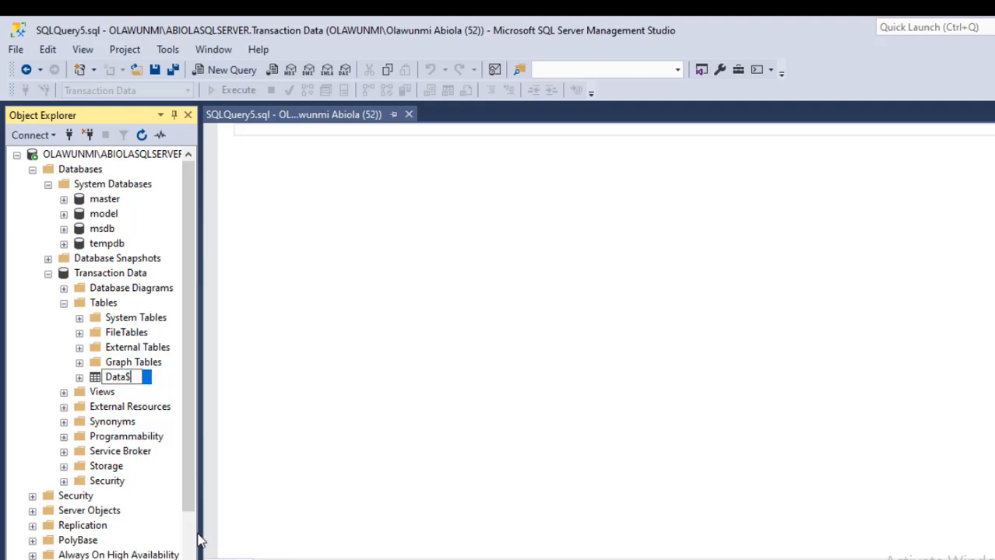
{"action": "key", "text": "Backspace"}
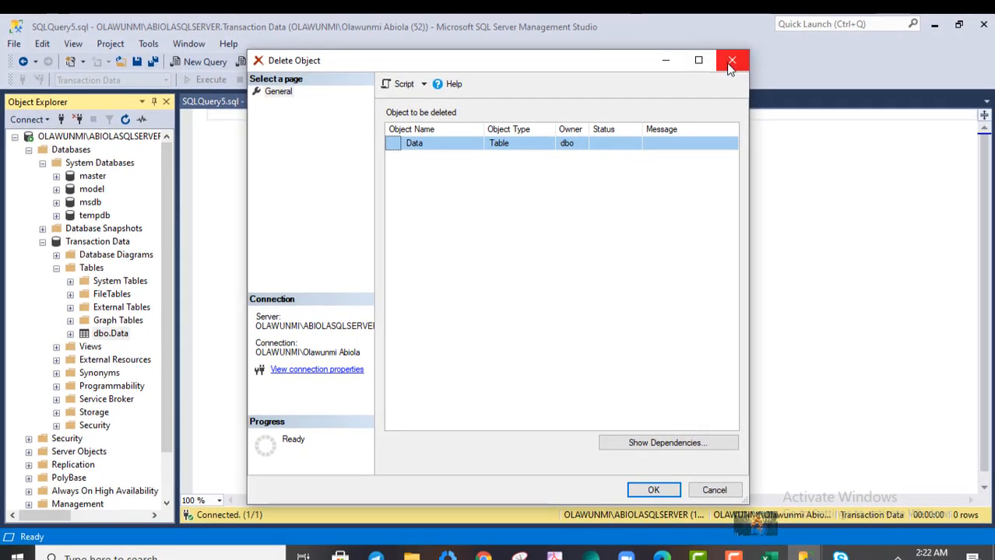
Dismiss the delete prompt and run 'select * from dbo.Data' to list all 9999 rows
{"action": "left_click", "coordinate": [730, 59]}
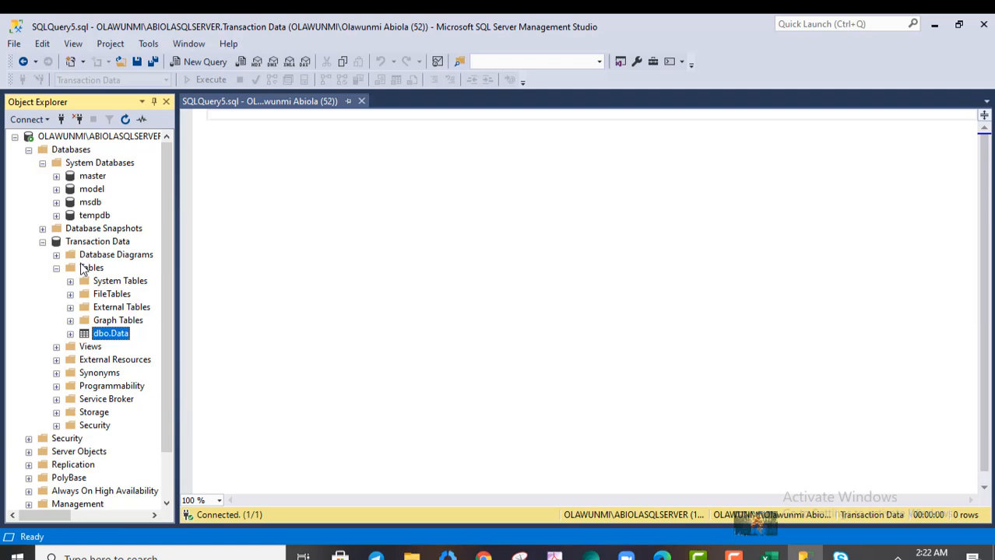
{"action": "mouse_move", "coordinate": [116, 345]}
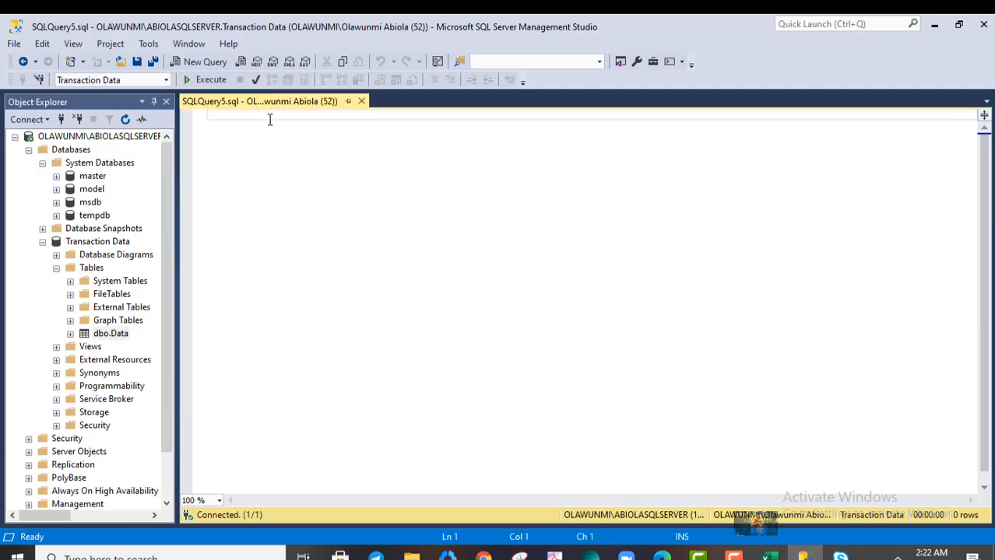
{"action": "type", "text": "select * from dbo."}
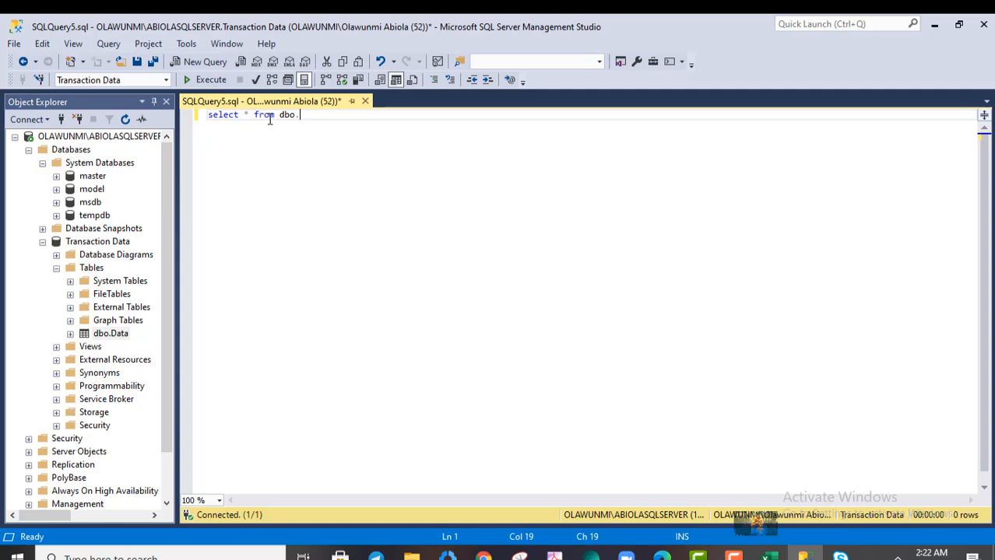
{"action": "type", "text": "data"}
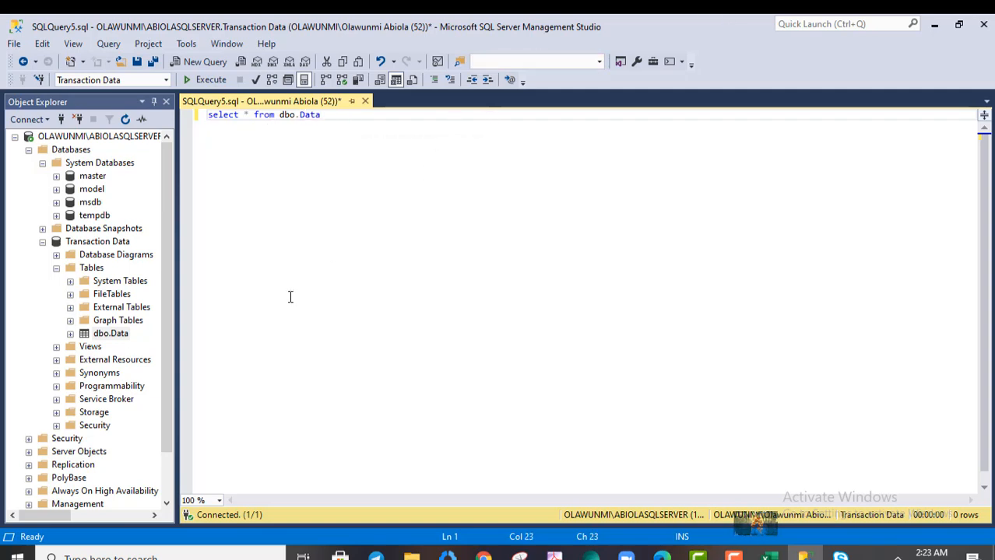
{"action": "mouse_move", "coordinate": [227, 433]}
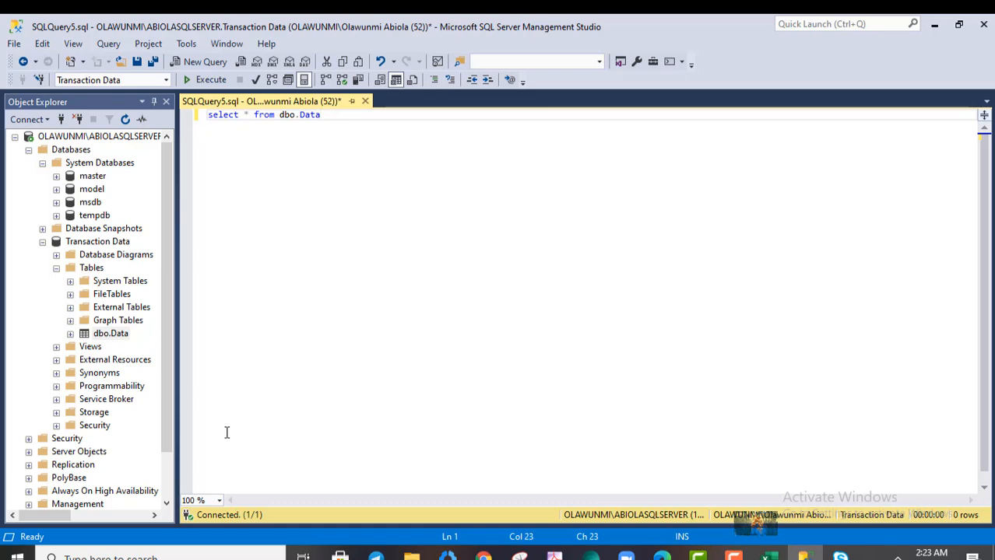
{"action": "key", "text": "f5"}
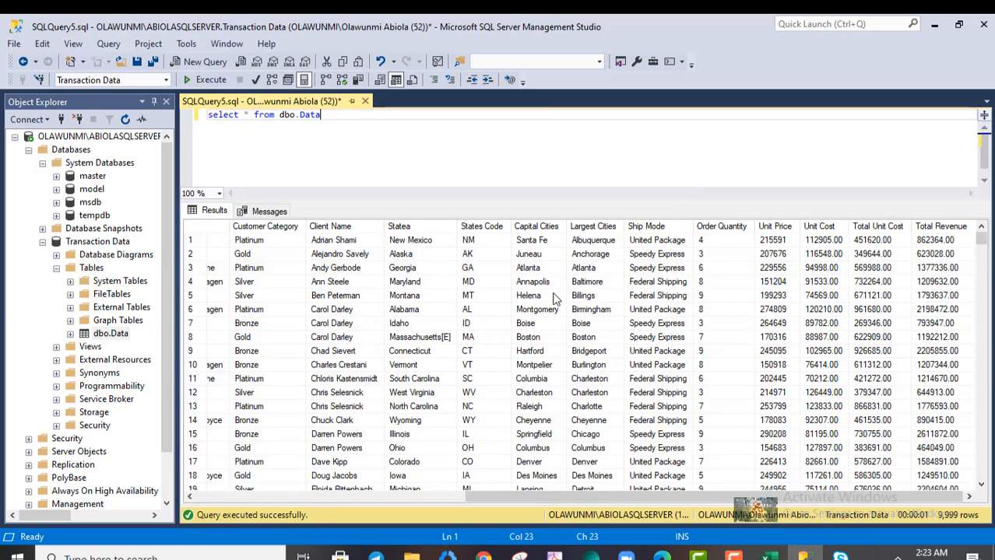
{"action": "mouse_move", "coordinate": [558, 349]}
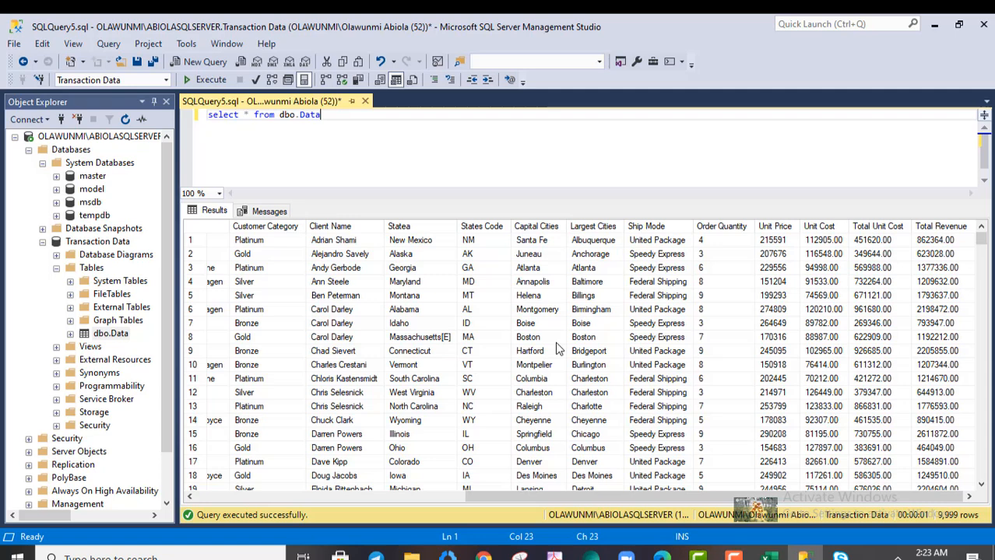